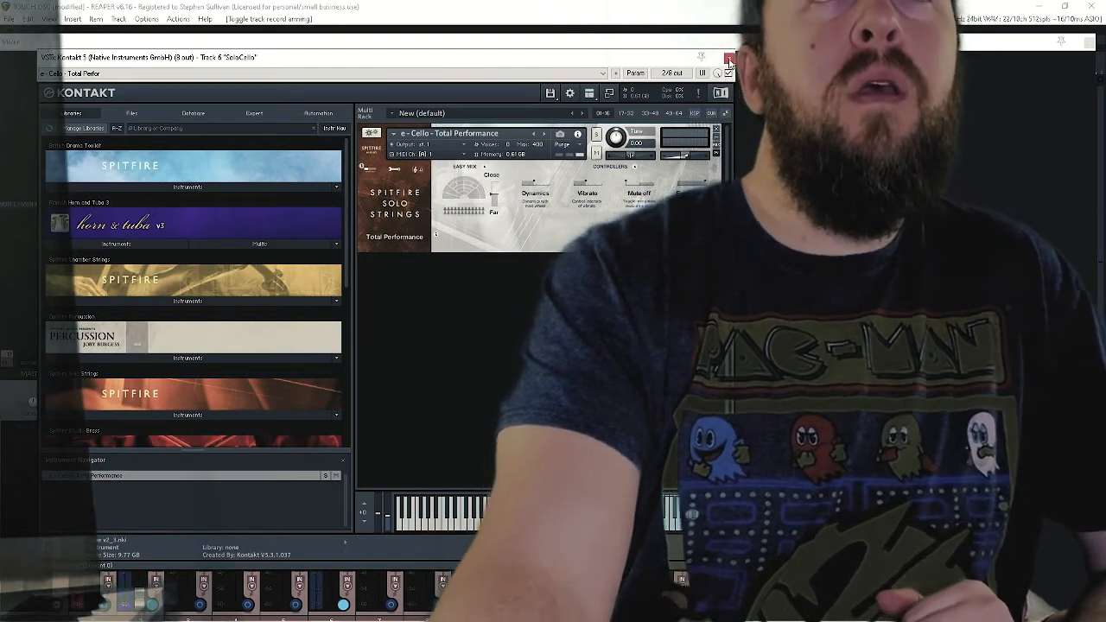
Step: Close the SoloCello track's Kontakt cello instrument window
{"action": "left_click", "coordinate": [726, 56]}
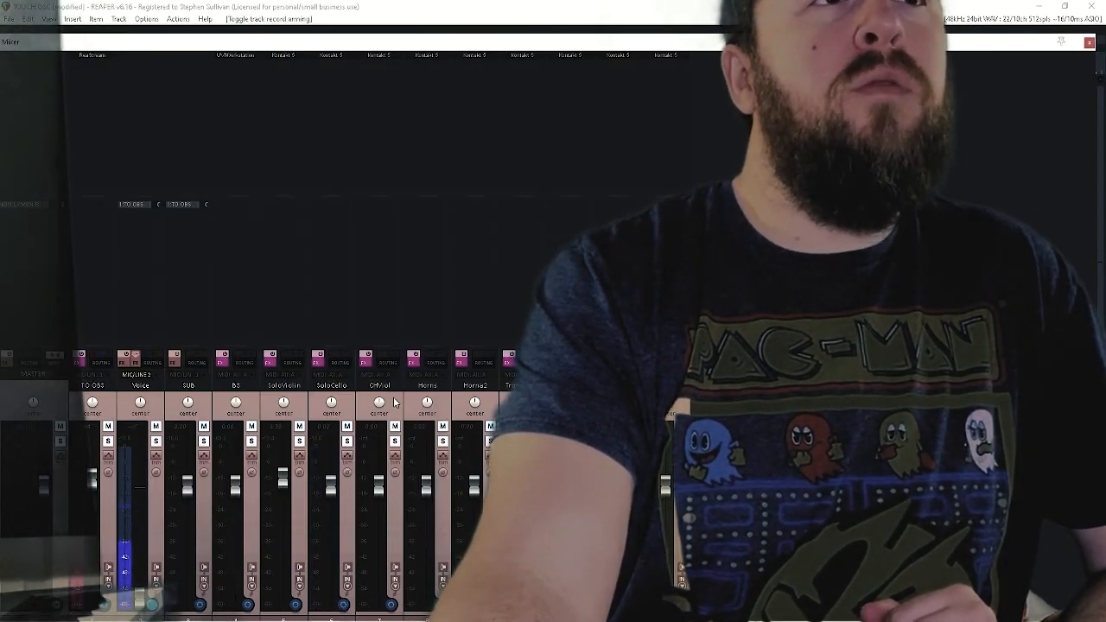
{"action": "mouse_move", "coordinate": [395, 159]}
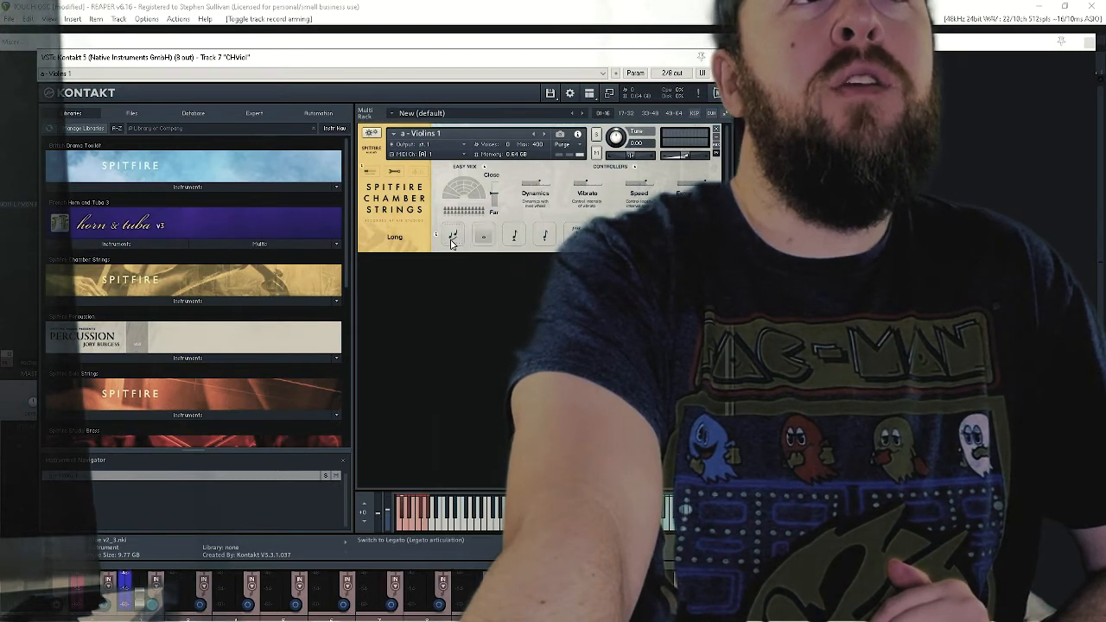
Step: Switch the Violins 1 patch from Long to the Legato articulation
{"action": "left_click", "coordinate": [451, 236]}
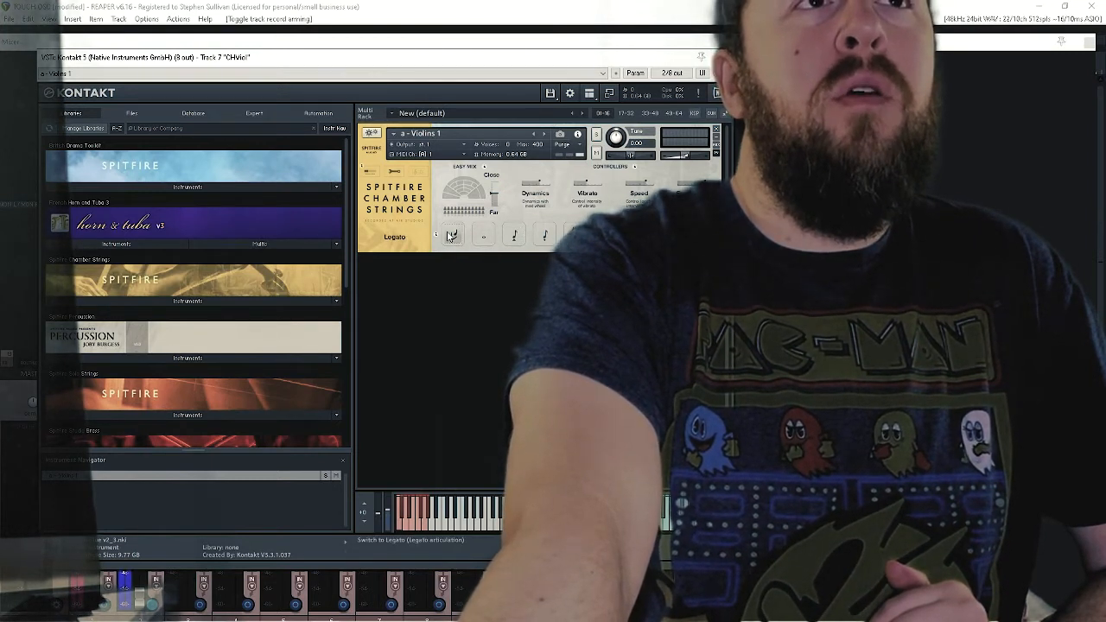
{"action": "mouse_move", "coordinate": [415, 278]}
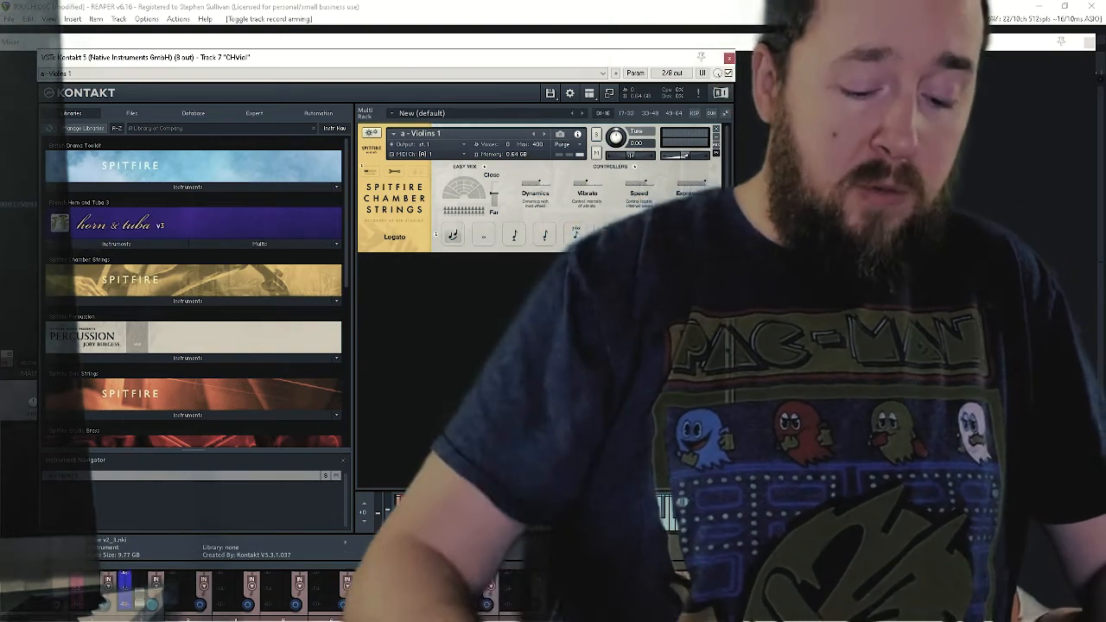
{"action": "key", "text": "alt+tab"}
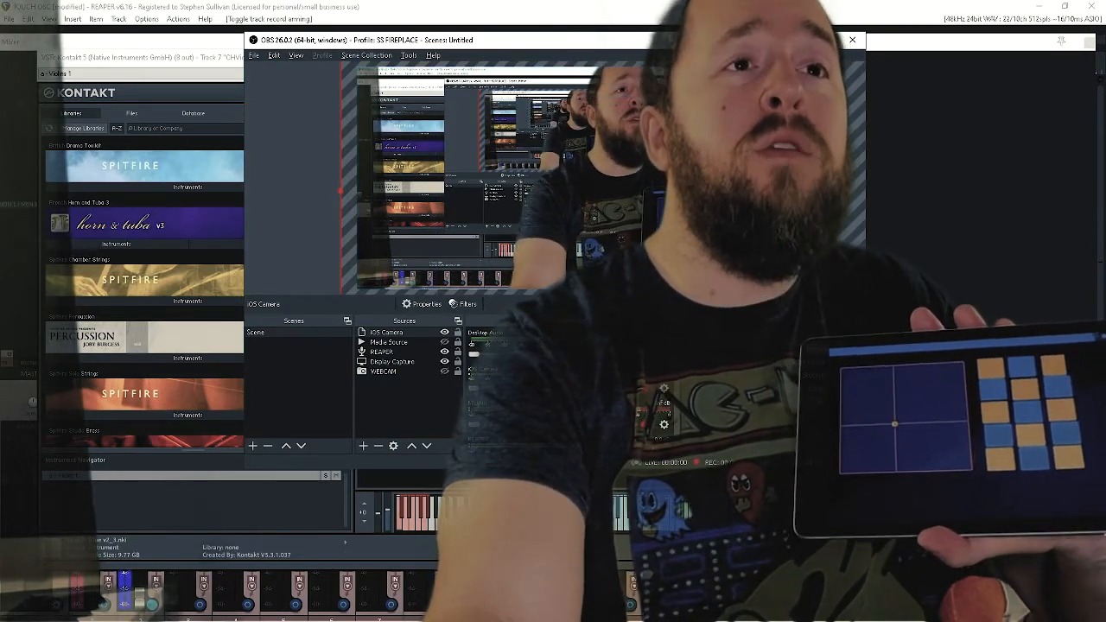
Step: Close the OBS Studio window to bring back the Violins 1 patch
{"action": "left_click", "coordinate": [851, 41]}
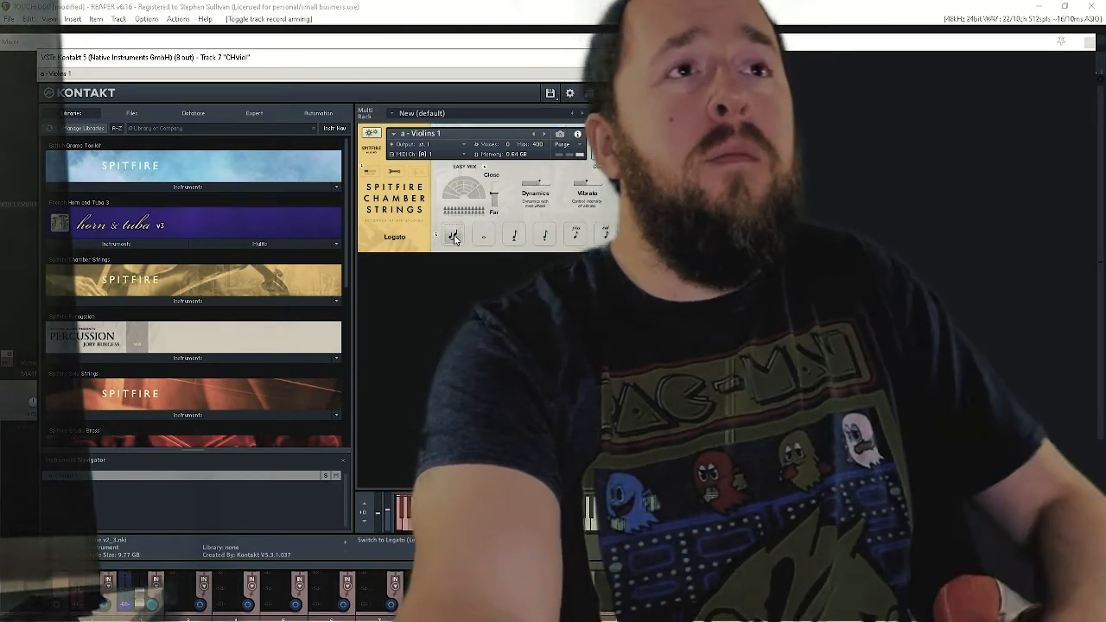
{"action": "left_click", "coordinate": [454, 235]}
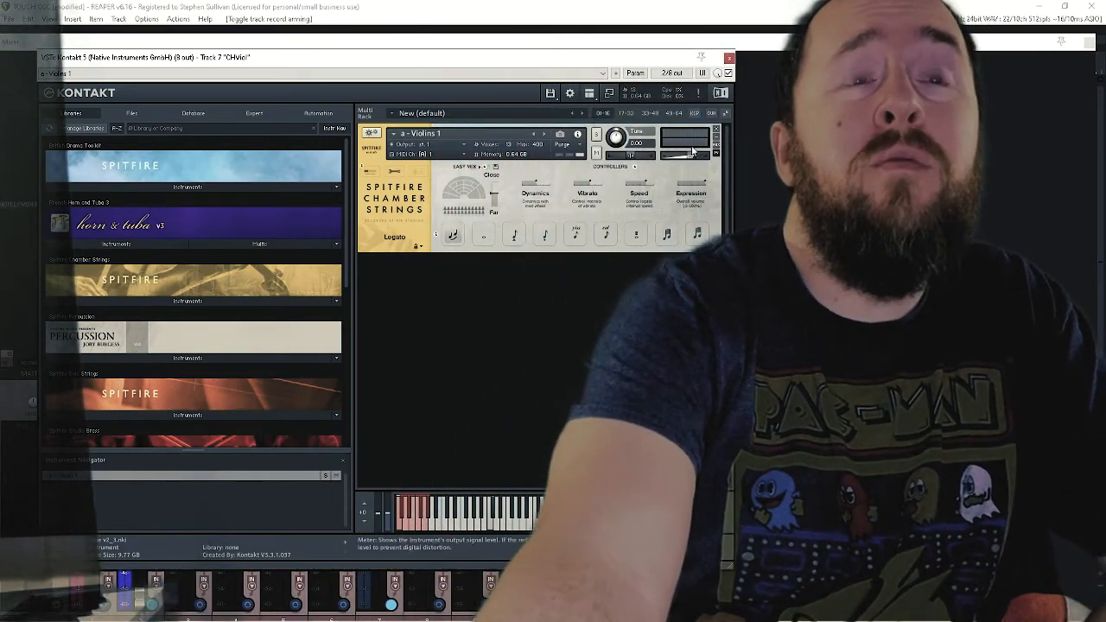
{"action": "mouse_move", "coordinate": [645, 187]}
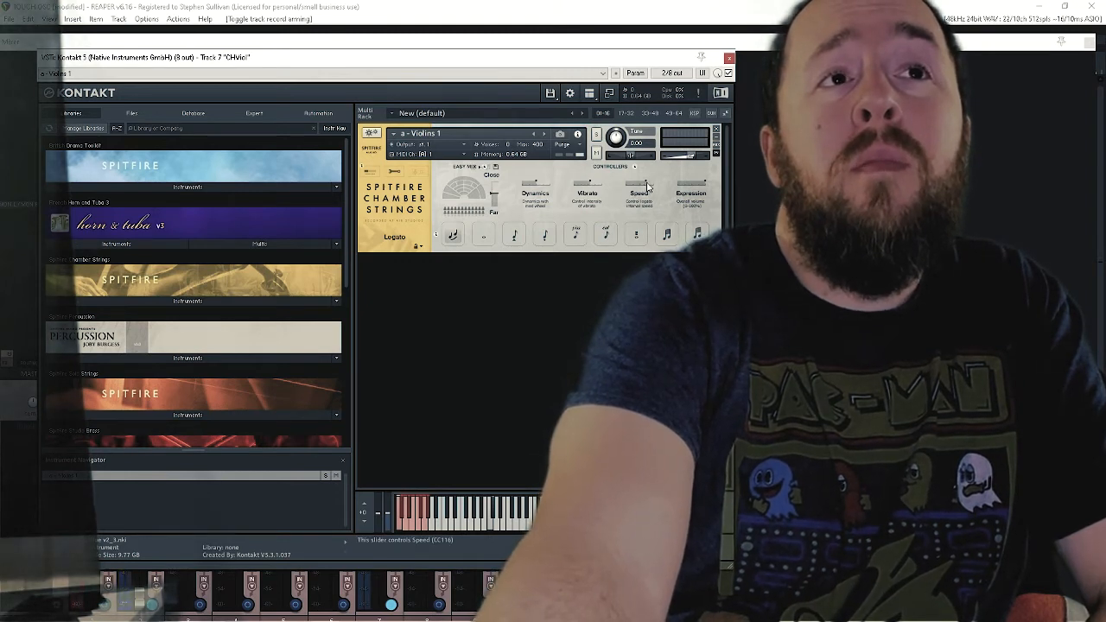
{"action": "mouse_move", "coordinate": [583, 192]}
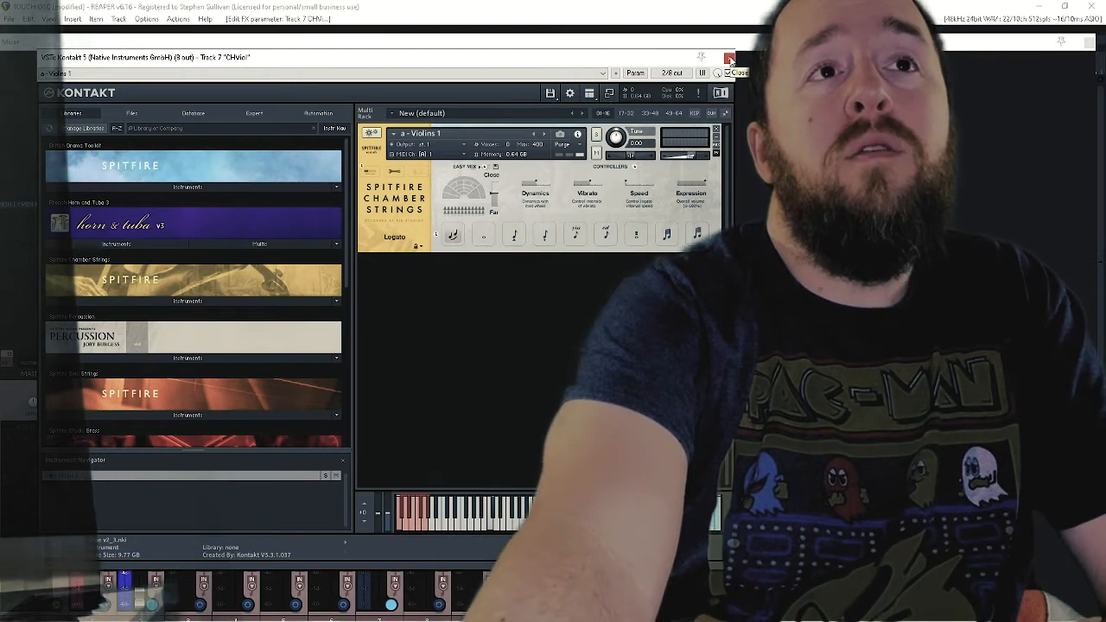
Step: Close Violins 1 and open the Strings Kontakt with Violins 1, Violins 2 and Violas
{"action": "left_click", "coordinate": [723, 54]}
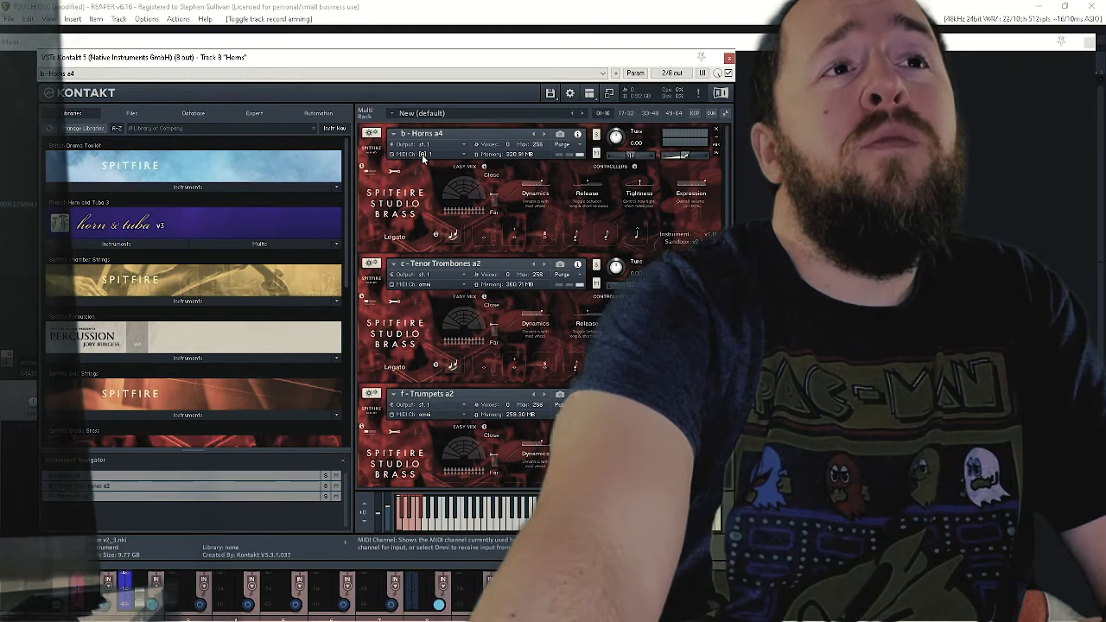
{"action": "left_click", "coordinate": [423, 153]}
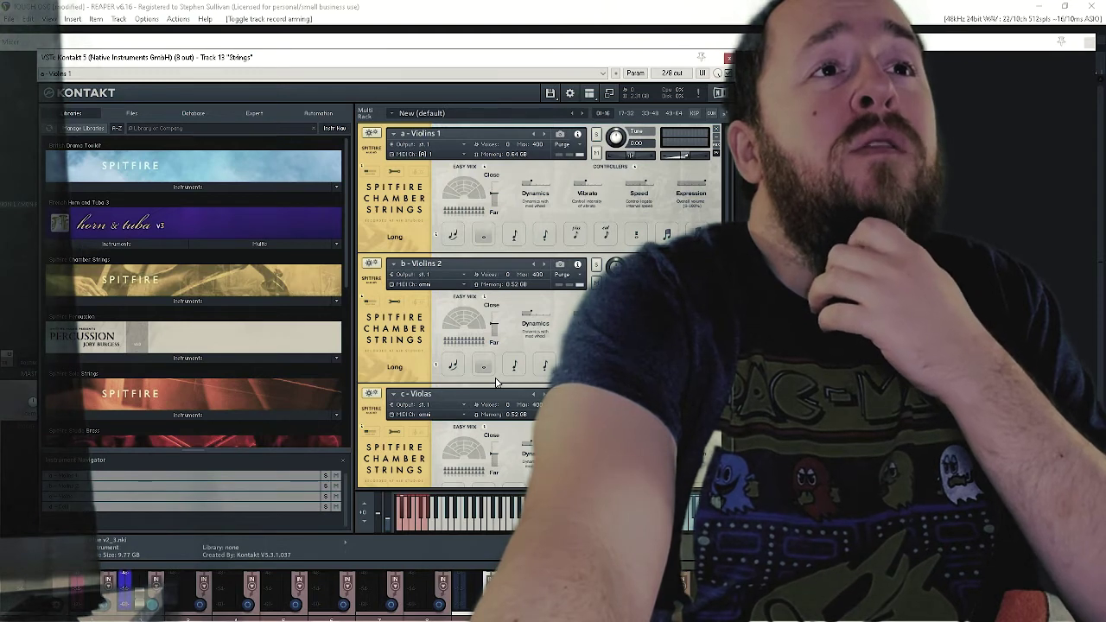
Step: Scroll down to the Celli patch, then close the Strings Kontakt window
{"action": "scroll", "scroll_direction": "down", "scroll_amount": 3}
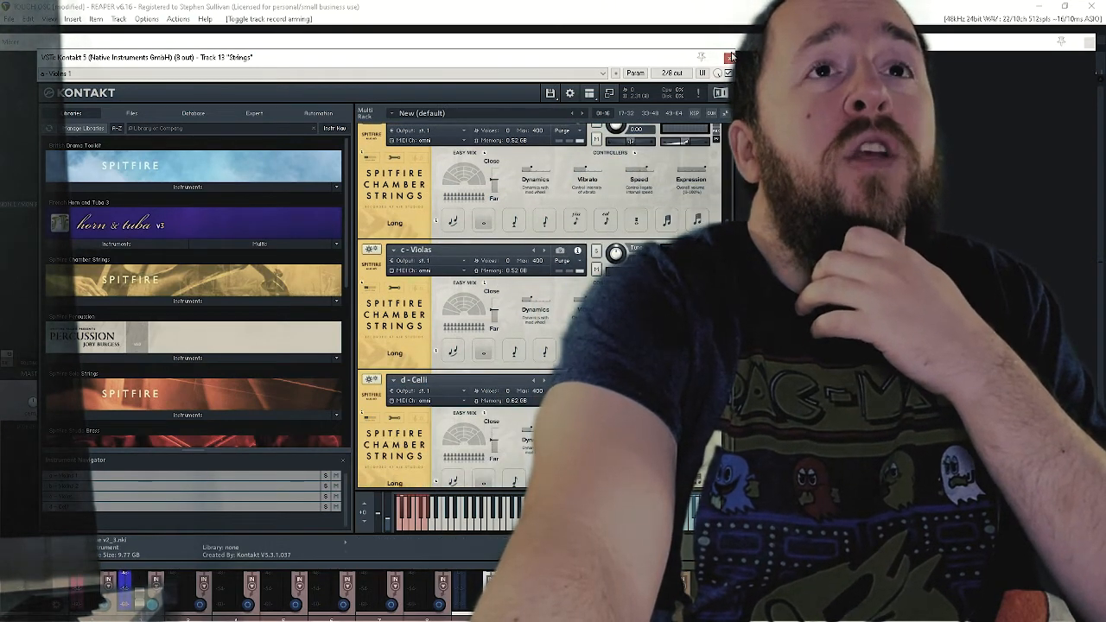
{"action": "left_click", "coordinate": [729, 56]}
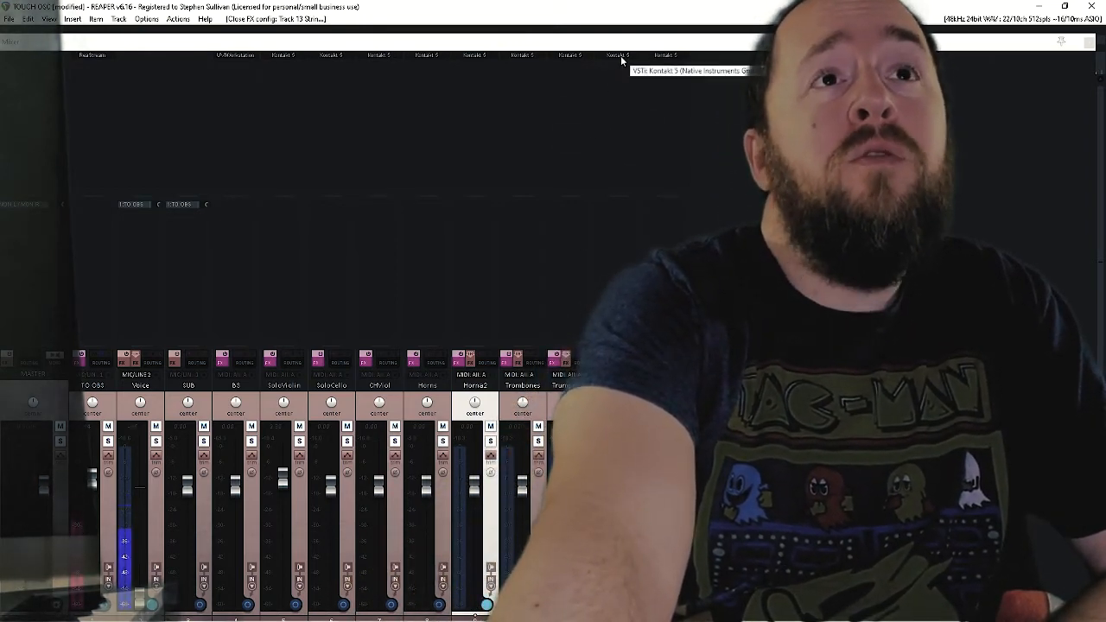
Step: Open the Horns2 track's Kontakt brass patch, then close it
{"action": "left_click", "coordinate": [615, 54]}
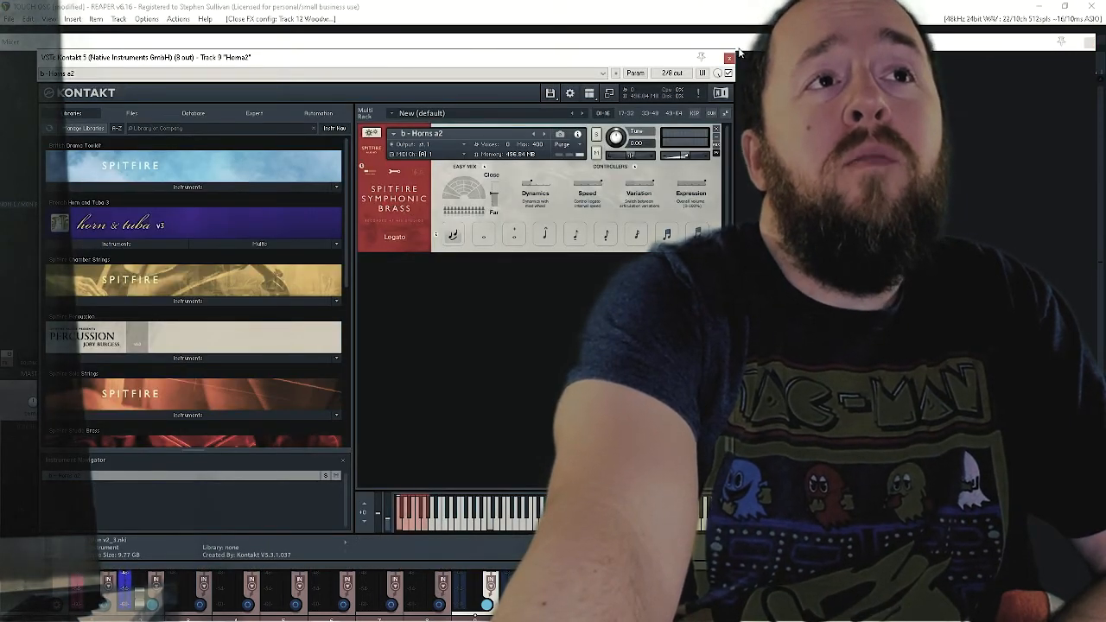
{"action": "left_click", "coordinate": [730, 55]}
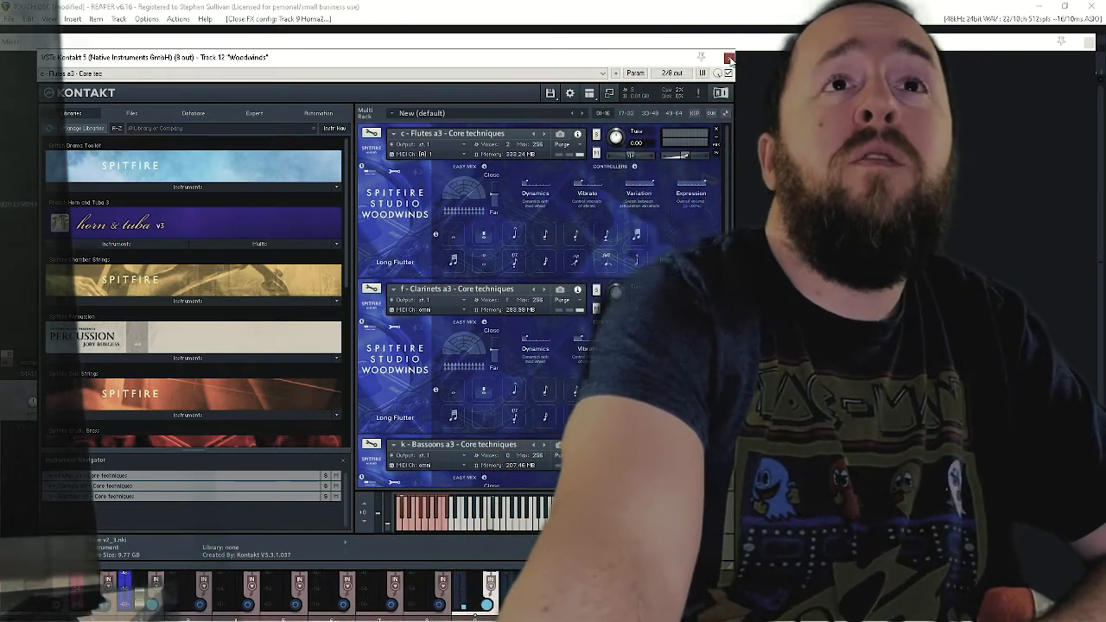
Step: Close the Woodwinds Kontakt window holding Flutes, Clarinets and Bassoons a3
{"action": "left_click", "coordinate": [726, 55]}
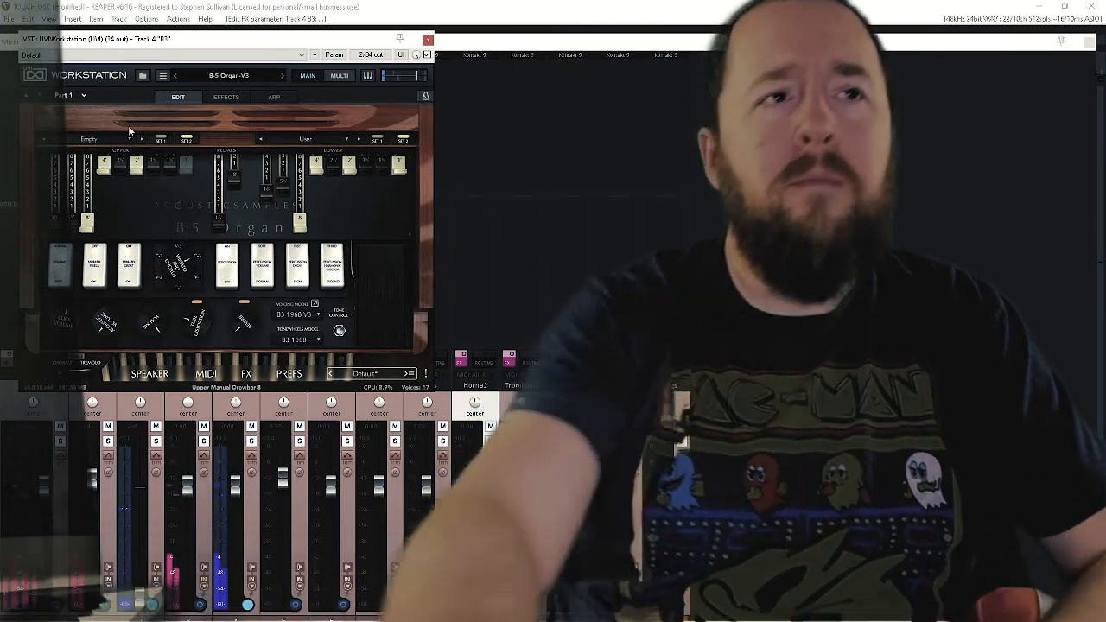
Step: Close the B3 track's UVI Workstation B-5 Organ window
{"action": "left_click", "coordinate": [424, 41]}
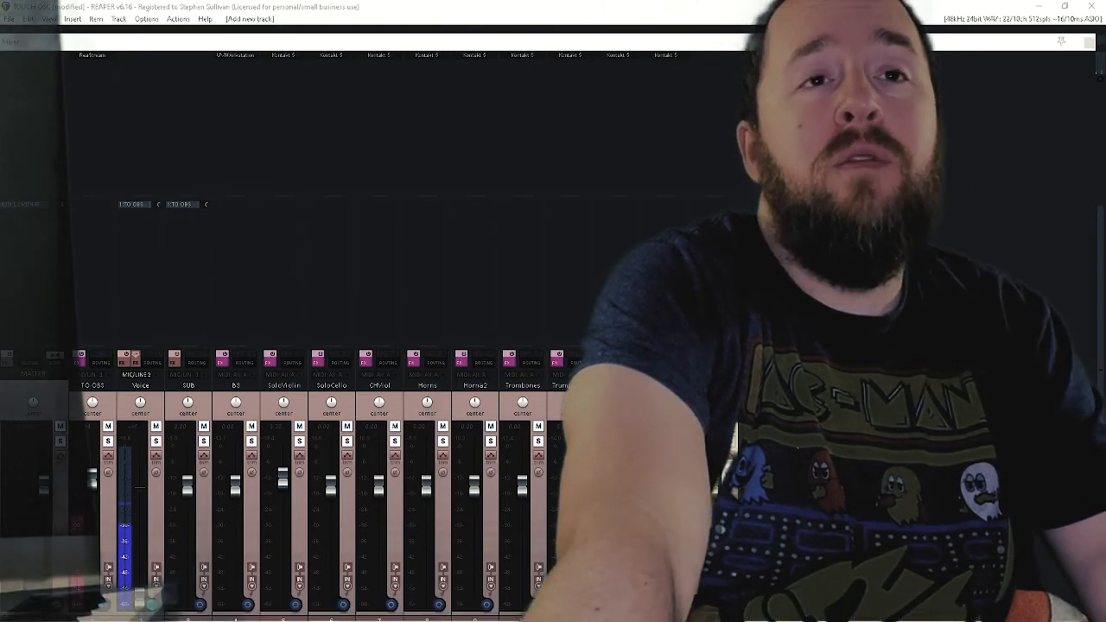
Step: Review the MIDI Devices and Control/OSC/web settings in Preferences
{"action": "left_click", "coordinate": [176, 26]}
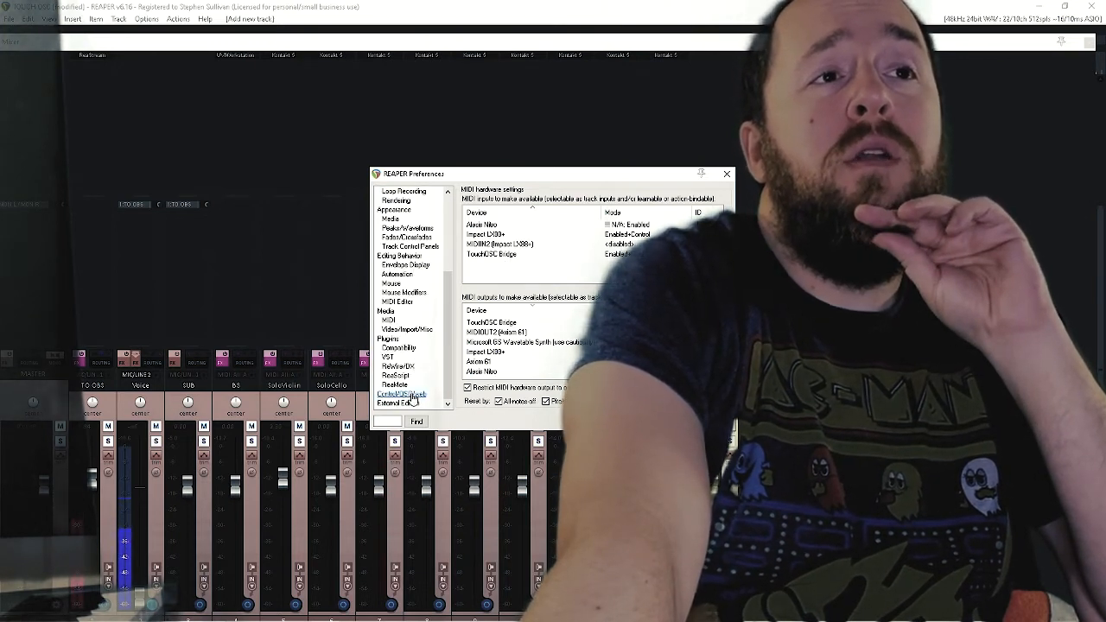
{"action": "left_click", "coordinate": [402, 394]}
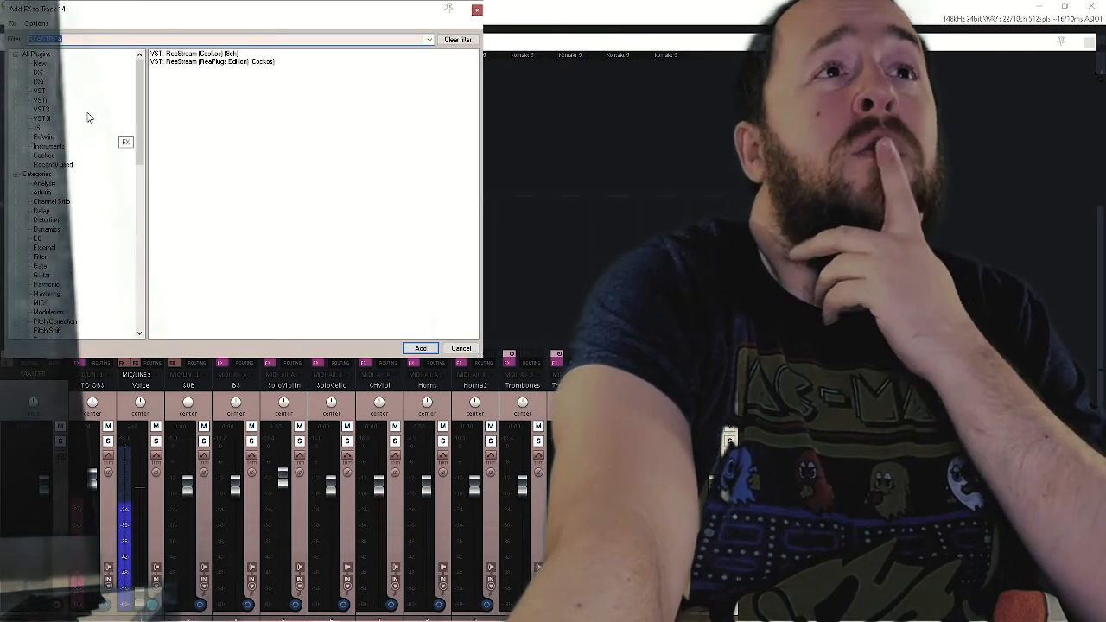
Step: Add VSTi: SWAM Tenor Sax (Audio Modeling) to track 14 and raise its key noise
{"action": "scroll", "scroll_direction": "down", "scroll_amount": 3}
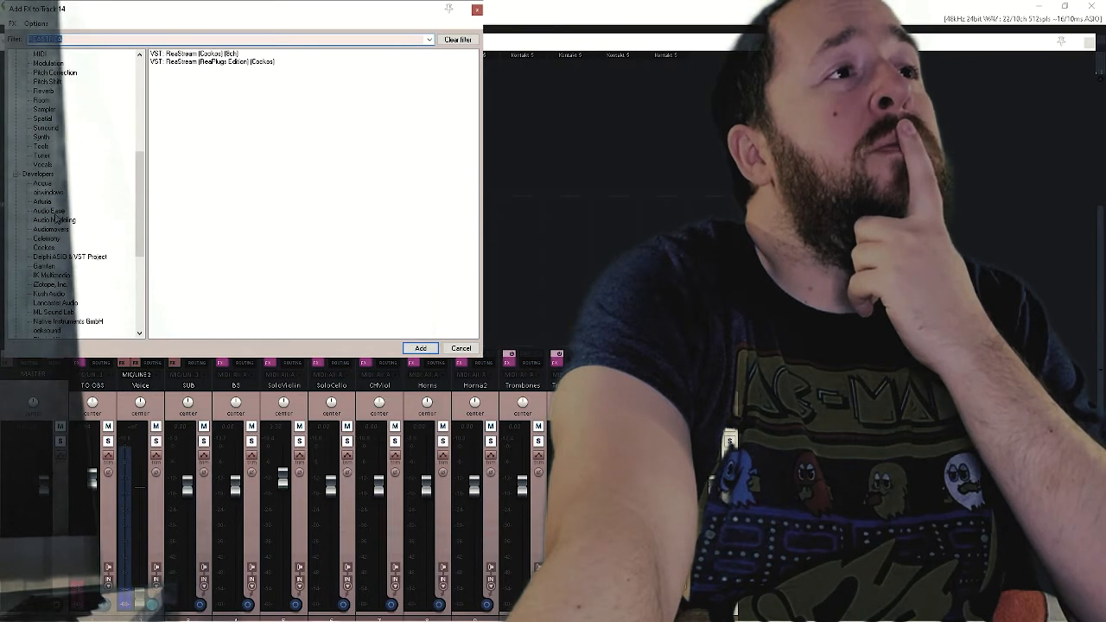
{"action": "scroll", "scroll_direction": "down", "scroll_amount": 3}
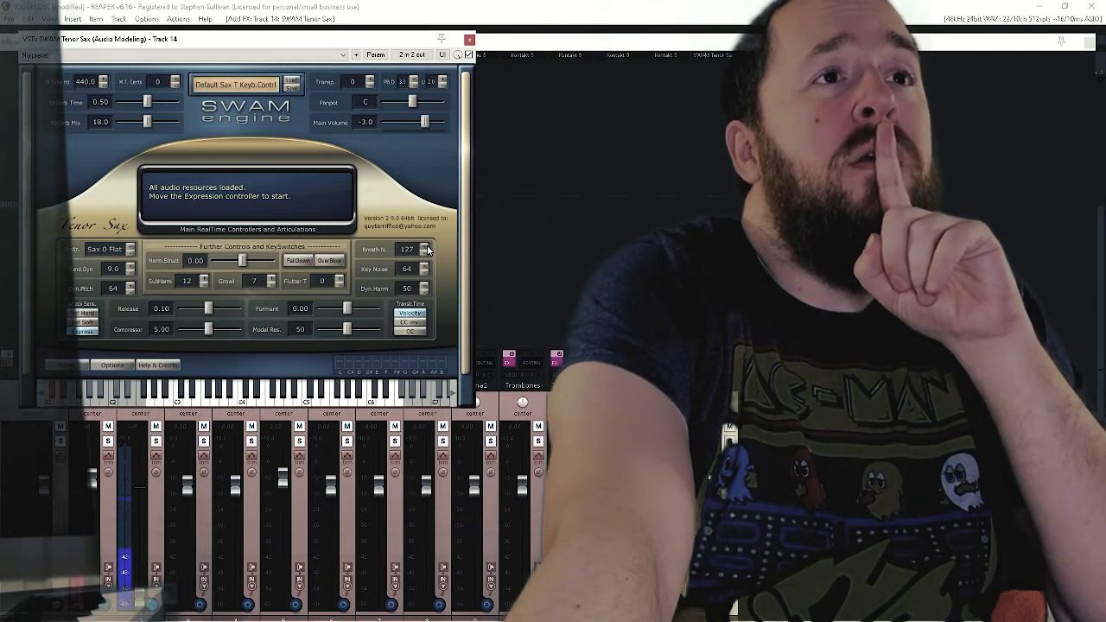
{"action": "left_click", "coordinate": [426, 269]}
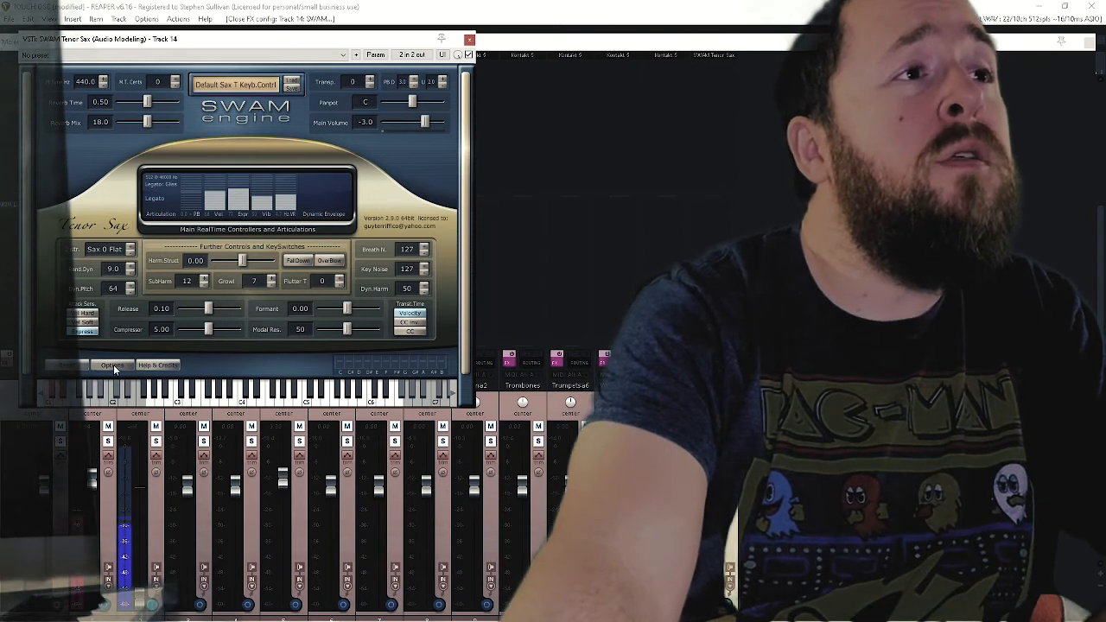
Step: In SWAM Options, set expression curve Ln 0.3, vibrato random 9, rate 3.3, breathy ppp on
{"action": "left_click", "coordinate": [110, 365]}
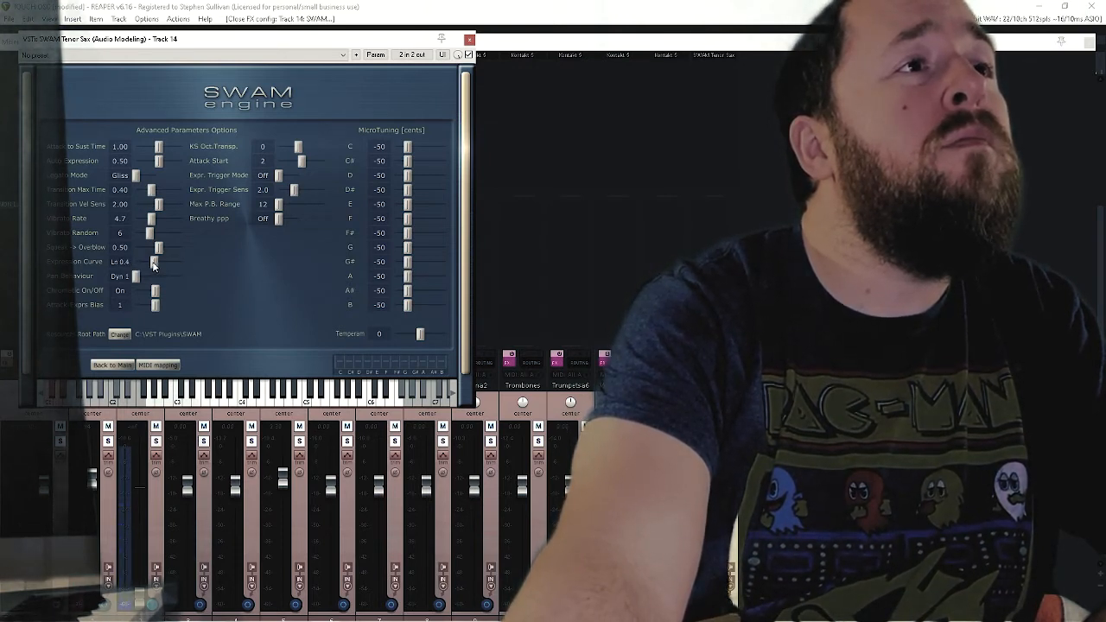
{"action": "left_click_drag", "start_coordinate": [155, 262], "coordinate": [153, 262]}
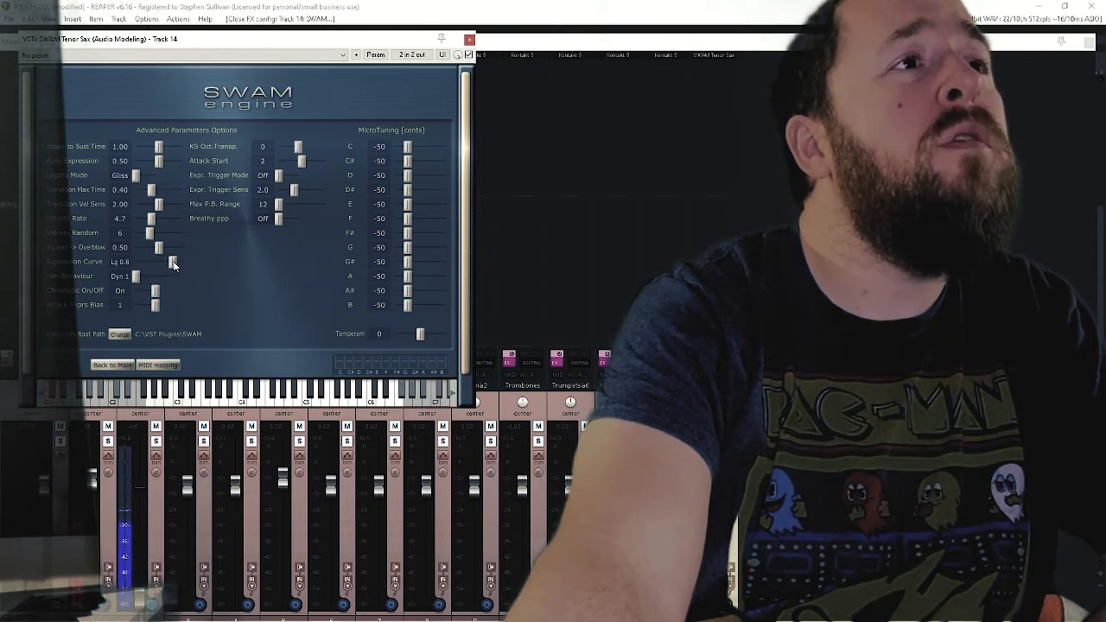
{"action": "left_click_drag", "start_coordinate": [172, 261], "coordinate": [140, 262]}
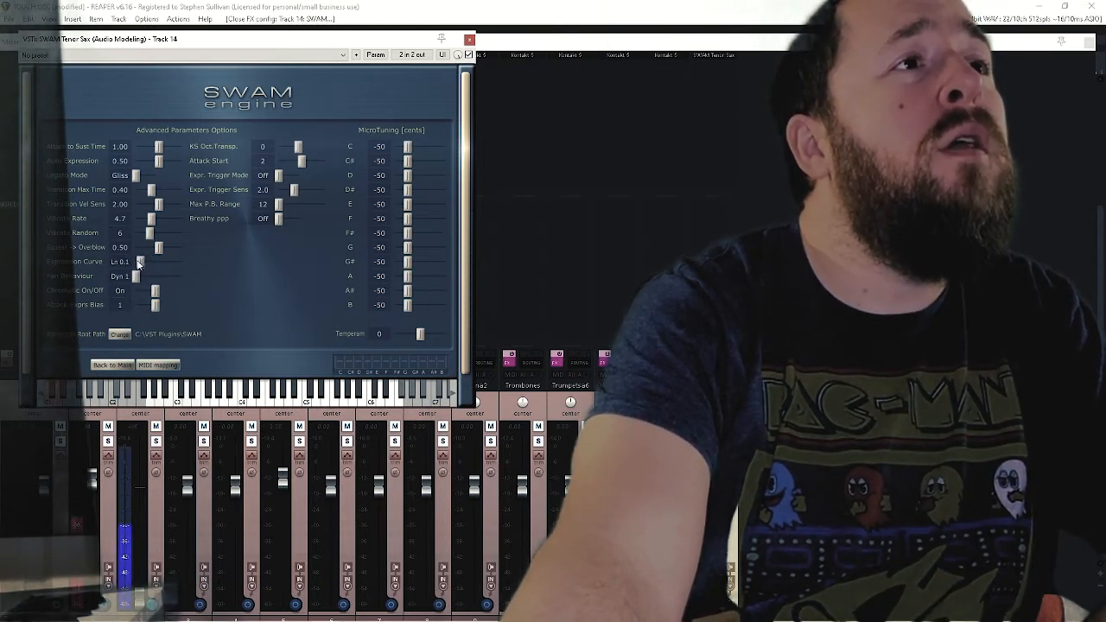
{"action": "left_click_drag", "start_coordinate": [141, 262], "coordinate": [149, 262]}
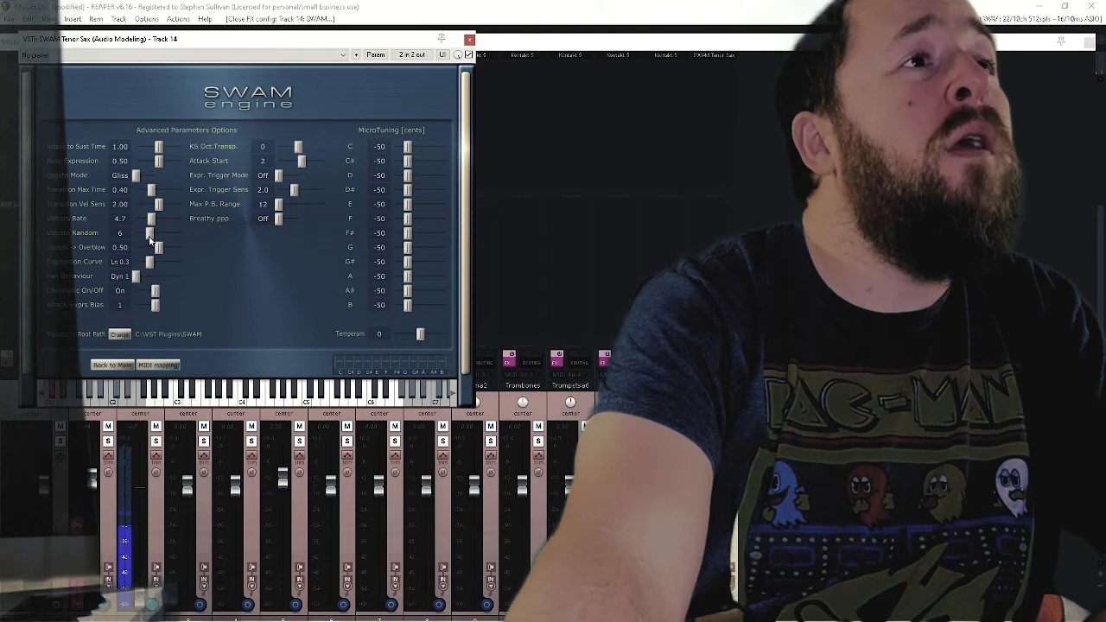
{"action": "left_click_drag", "start_coordinate": [154, 232], "coordinate": [157, 233]}
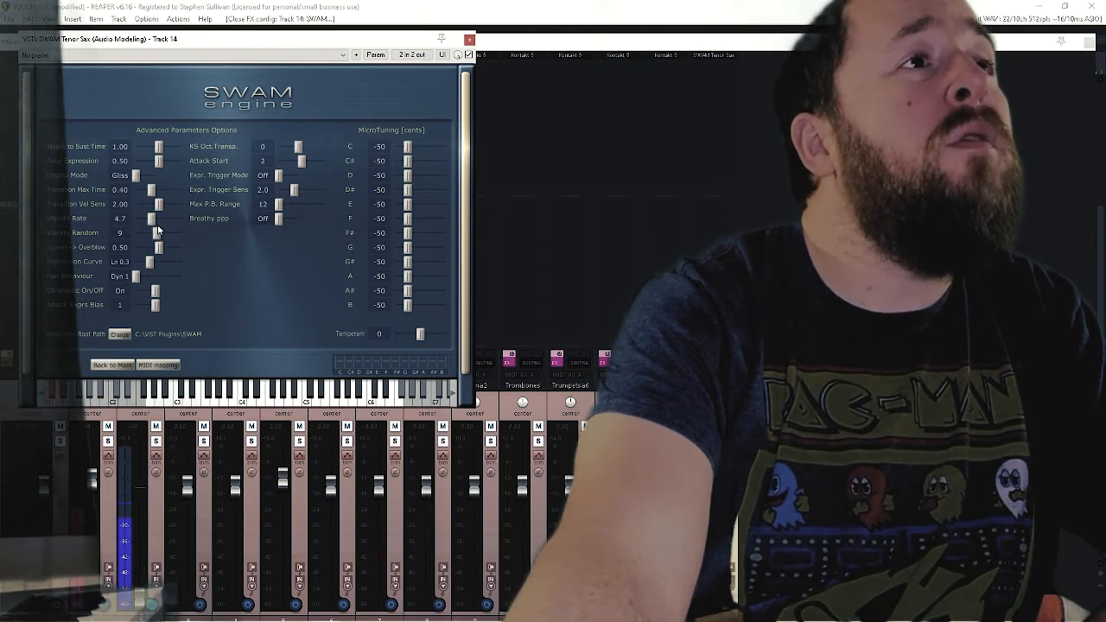
{"action": "left_click_drag", "start_coordinate": [154, 217], "coordinate": [144, 217]}
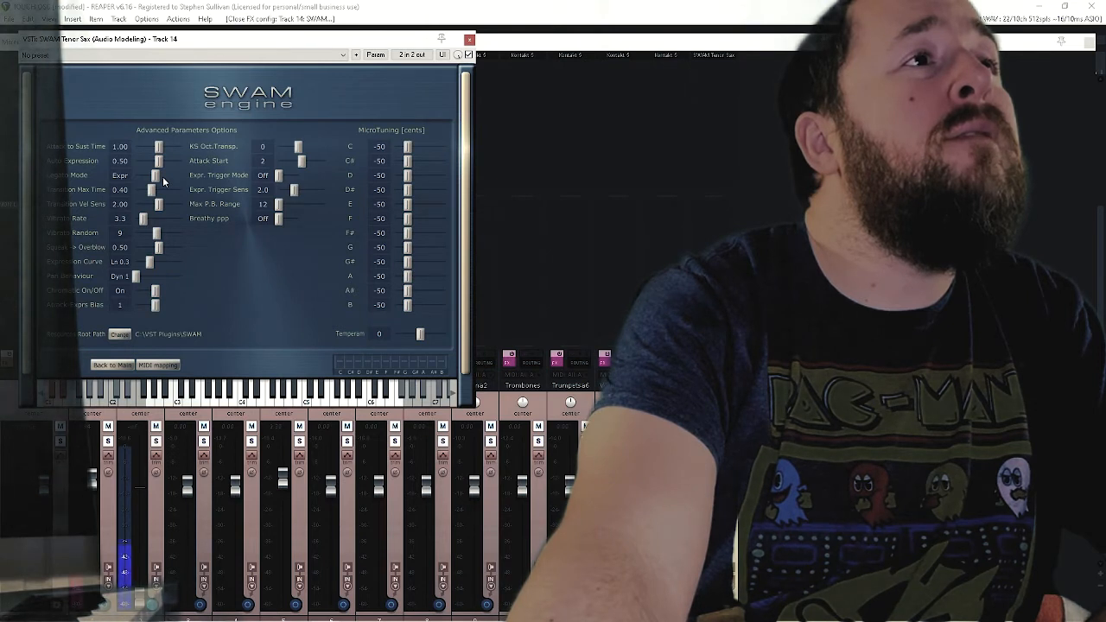
{"action": "mouse_move", "coordinate": [211, 219]}
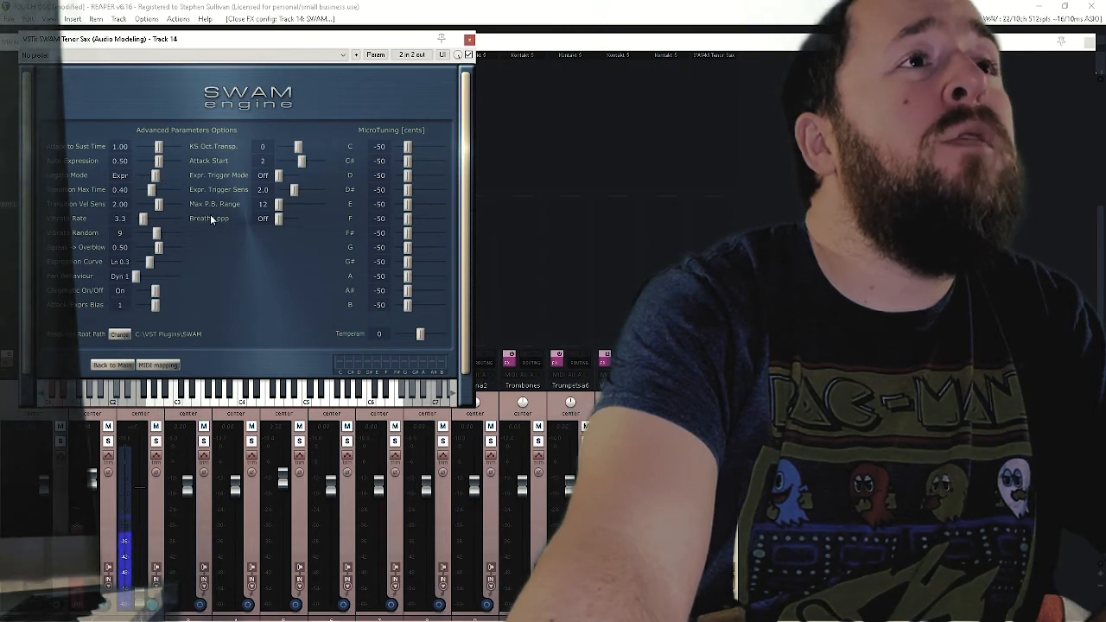
{"action": "left_click", "coordinate": [298, 219]}
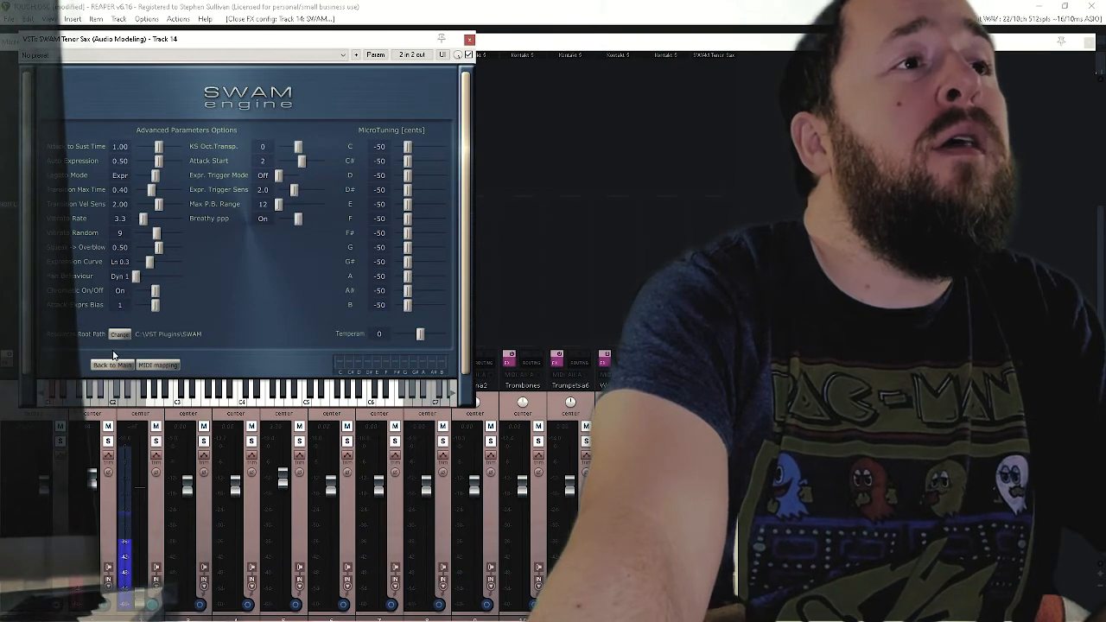
Step: Reopen the SWAM Options page and nudge the vibrato rate up to 3.9
{"action": "left_click", "coordinate": [112, 365]}
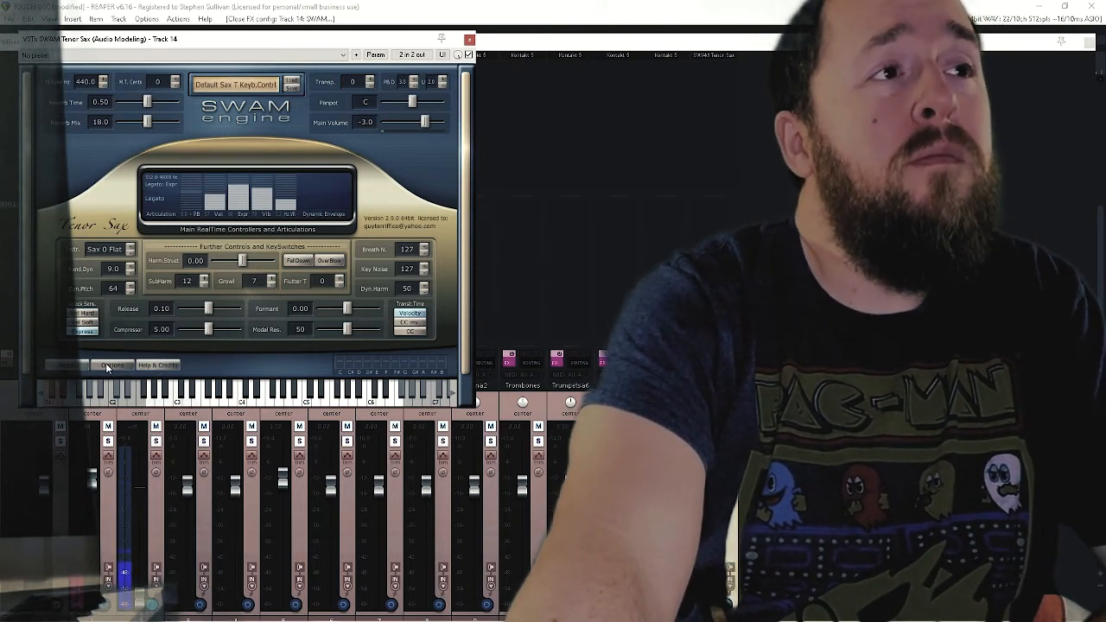
{"action": "left_click", "coordinate": [110, 366]}
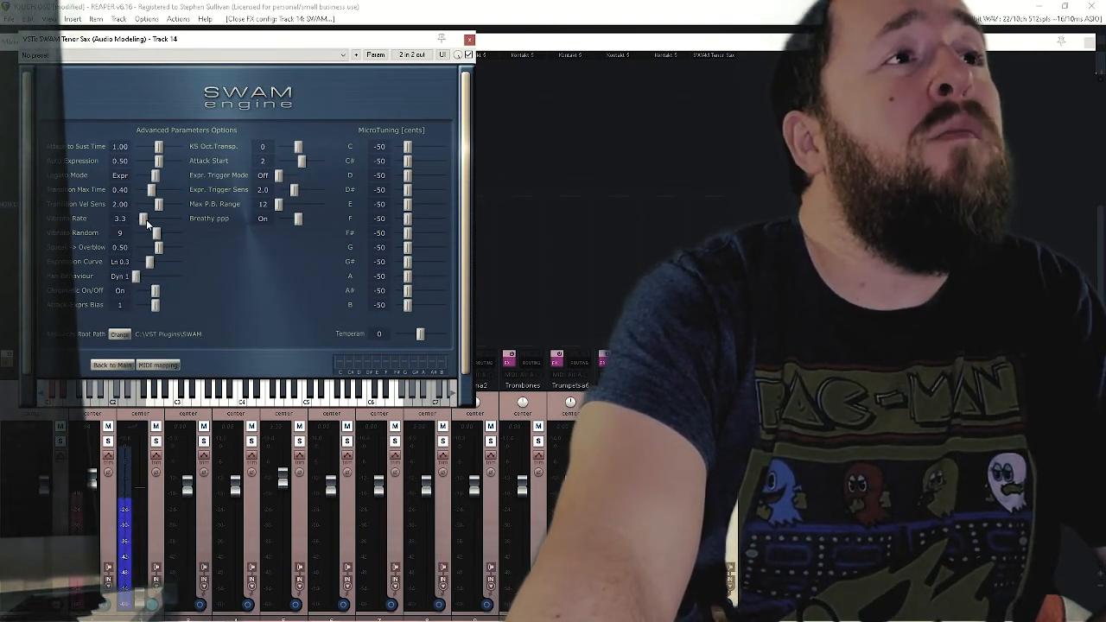
{"action": "left_click_drag", "start_coordinate": [143, 218], "coordinate": [148, 218]}
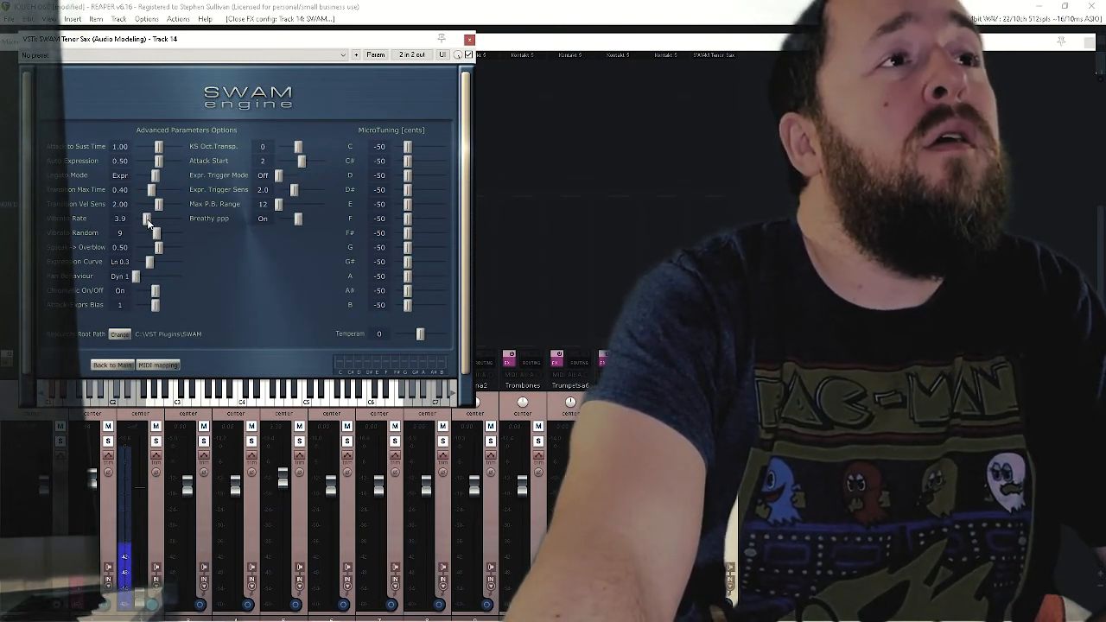
{"action": "left_click_drag", "start_coordinate": [154, 218], "coordinate": [157, 218]}
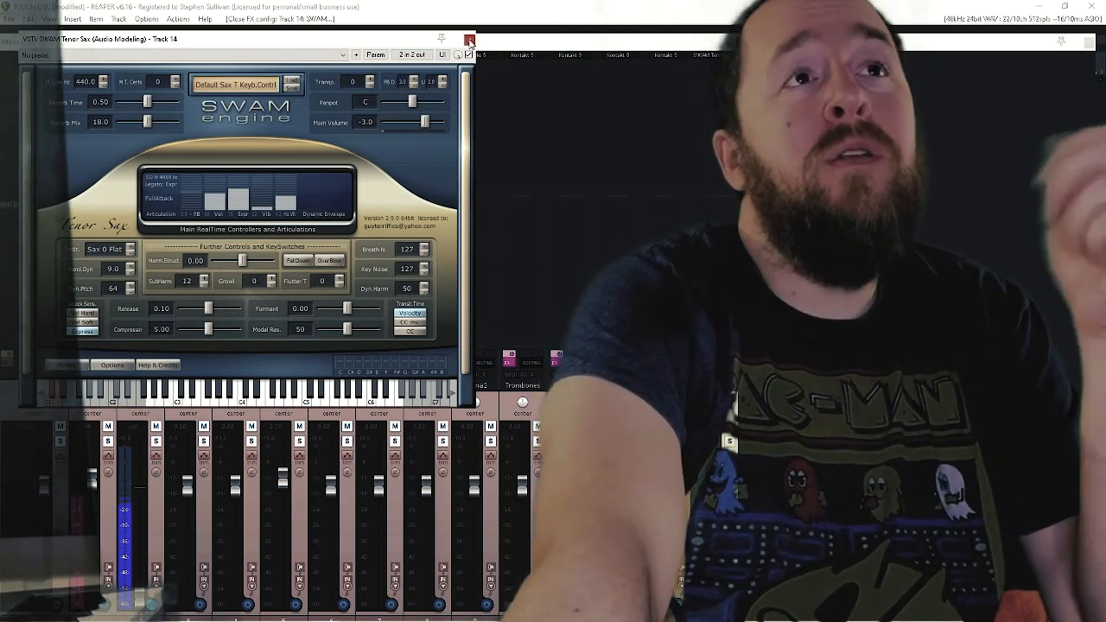
Step: Close the SWAM Tenor Sax plugin window and switch to the web browser
{"action": "left_click", "coordinate": [469, 41]}
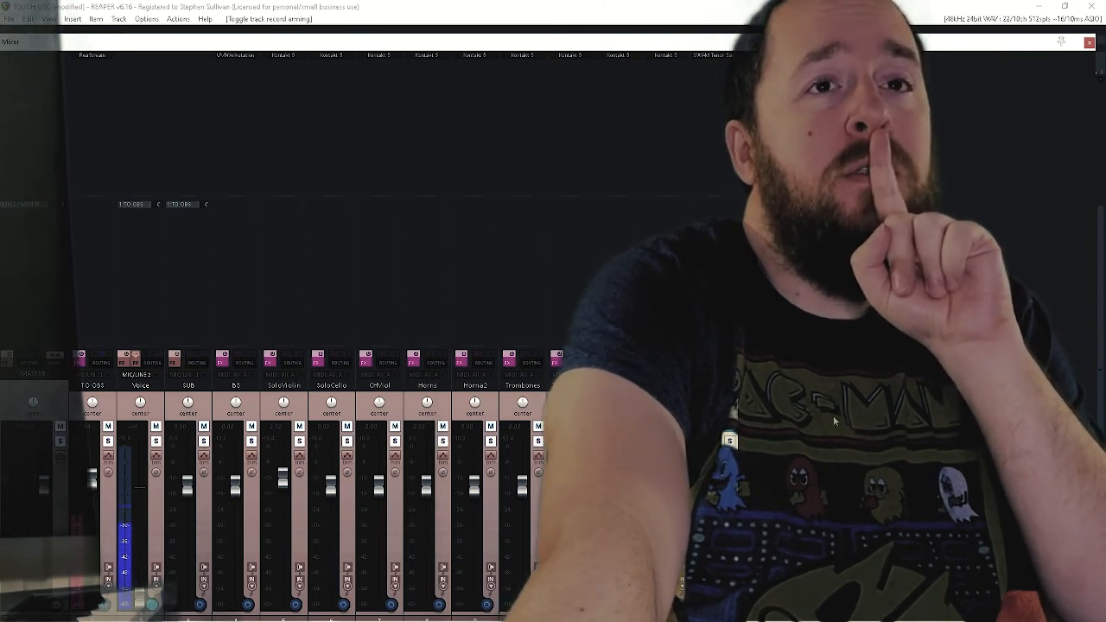
{"action": "key", "text": "alt+tab"}
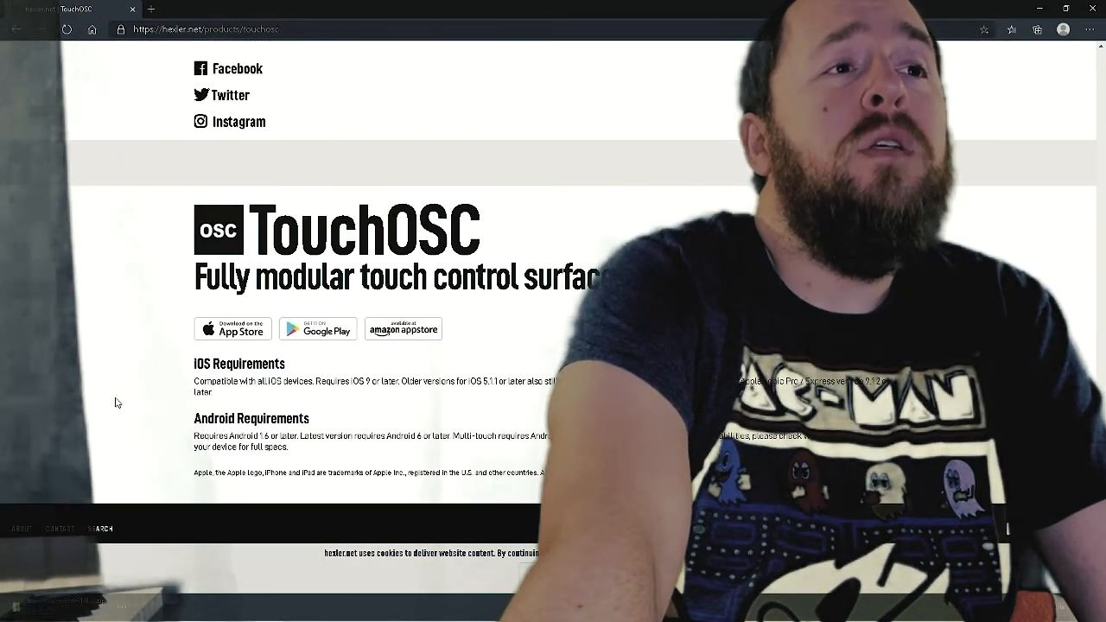
Step: Scroll the hexler TouchOSC page and view its App Store listing
{"action": "scroll", "scroll_direction": "down", "scroll_amount": 3}
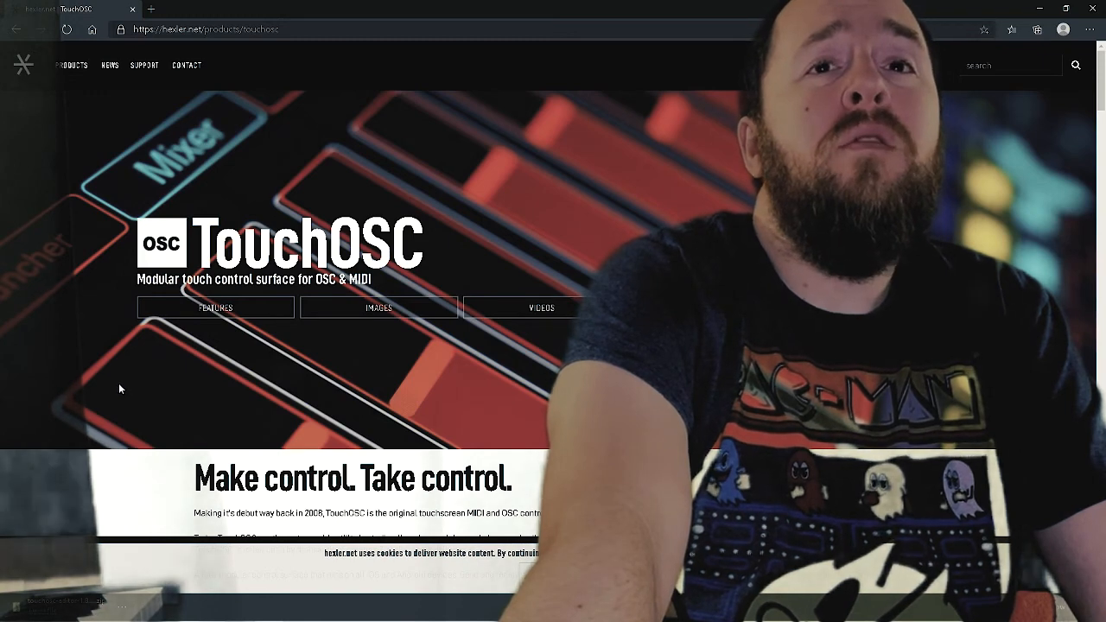
{"action": "scroll", "scroll_direction": "down", "scroll_amount": 3}
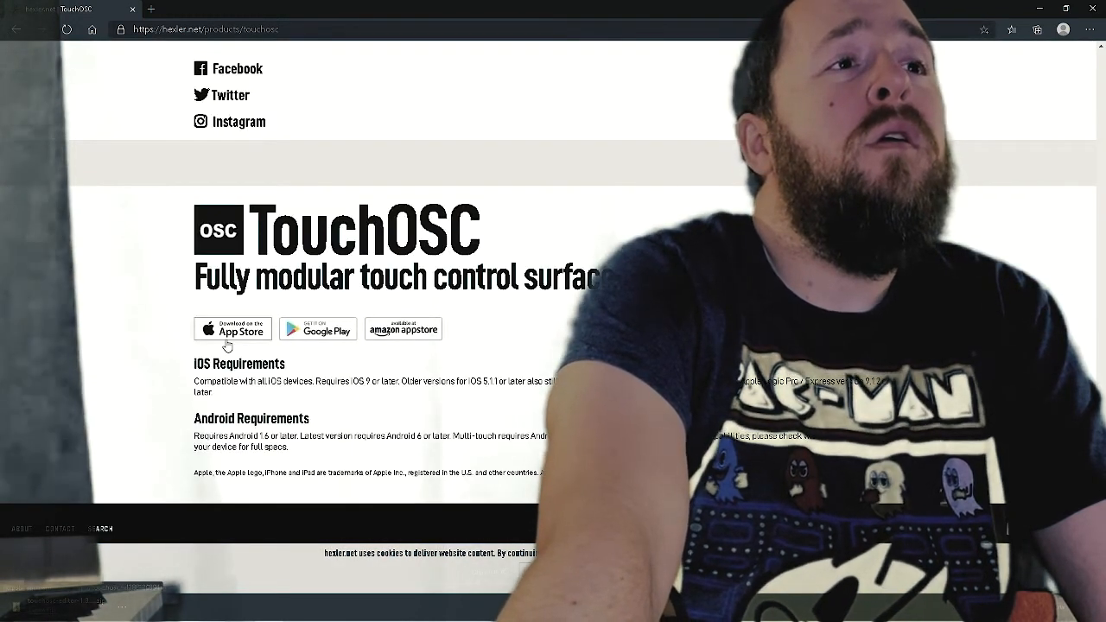
{"action": "left_click", "coordinate": [232, 328]}
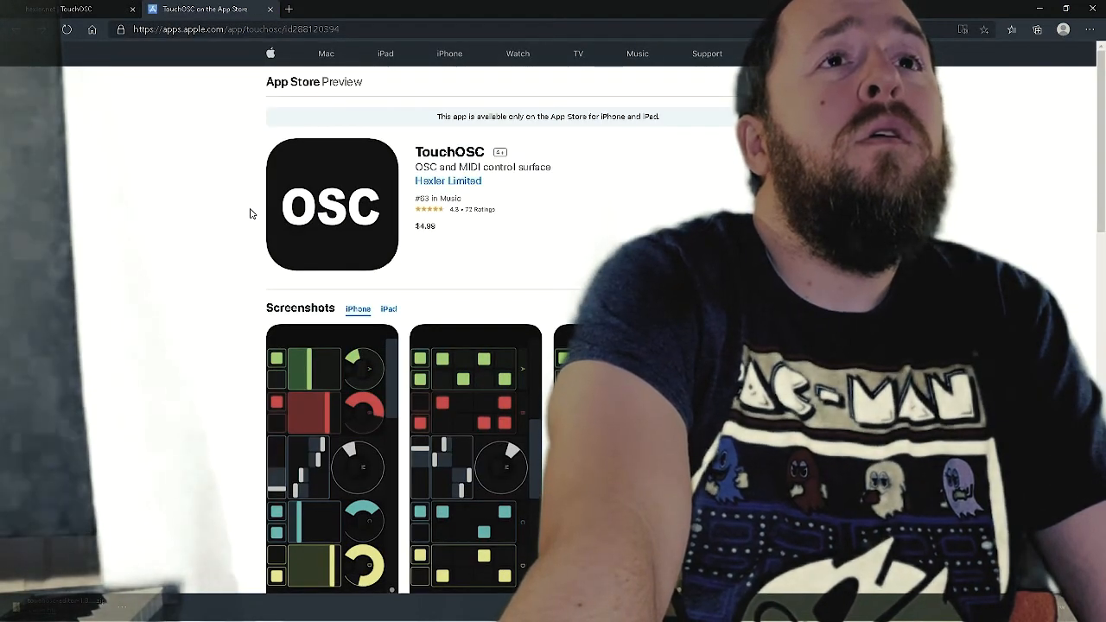
{"action": "scroll", "scroll_direction": "down", "scroll_amount": 3}
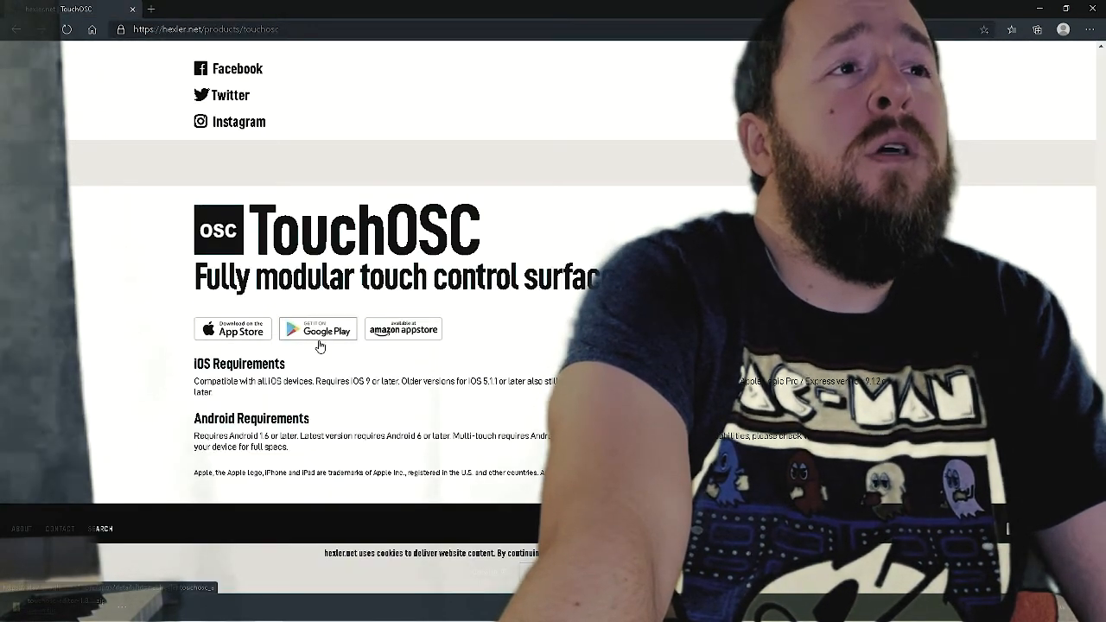
{"action": "mouse_move", "coordinate": [426, 340]}
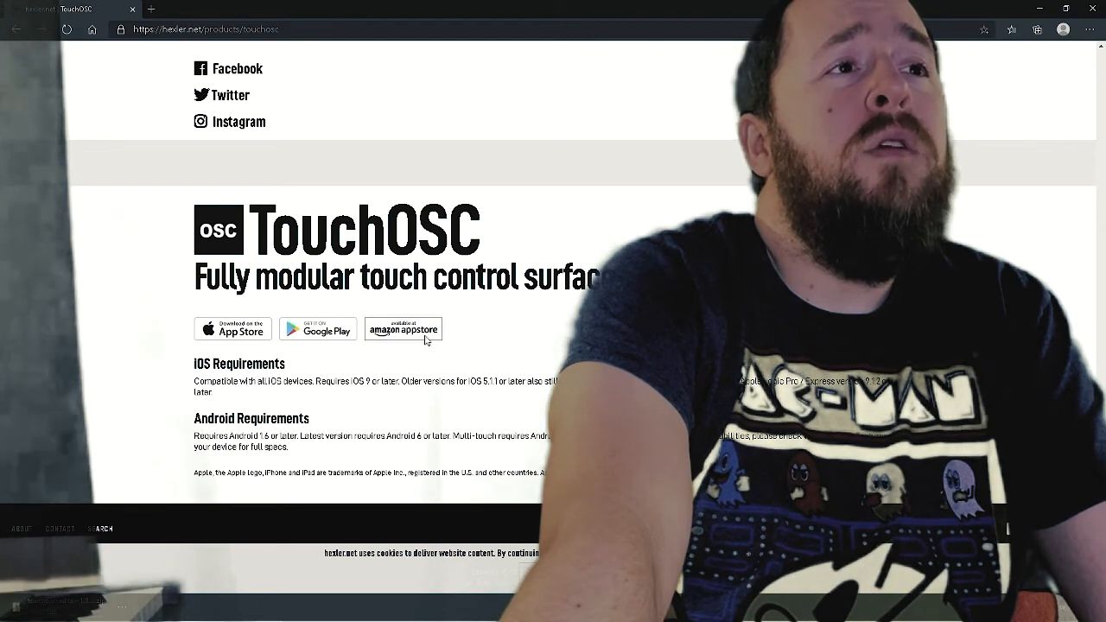
Step: View and close TouchOSC's Amazon Appstore listing, then bring OBS Studio forward
{"action": "left_click", "coordinate": [402, 328]}
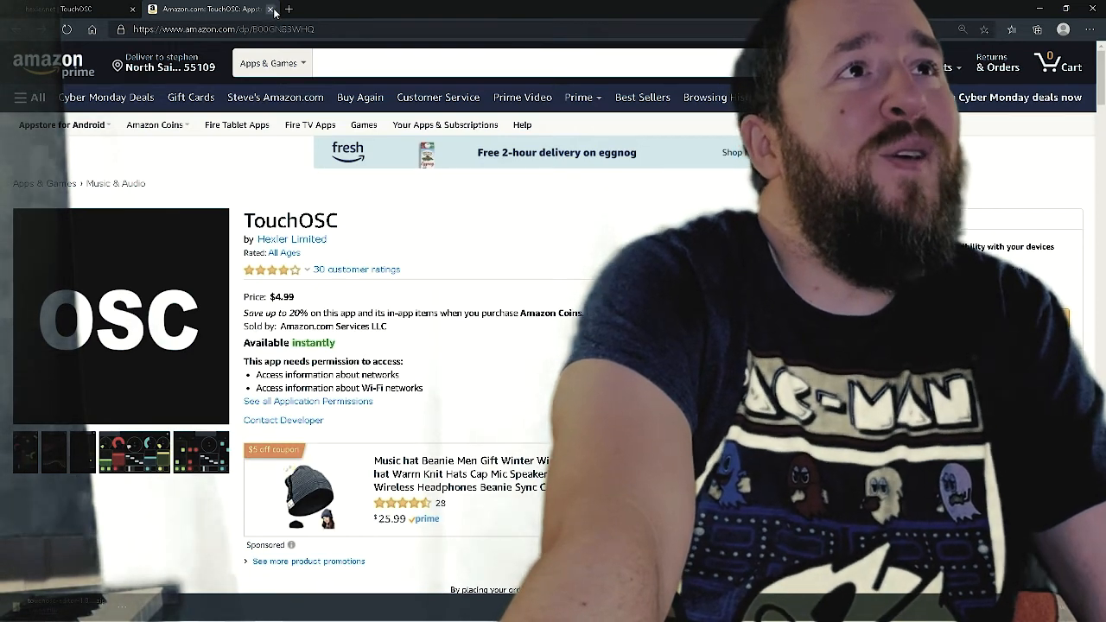
{"action": "left_click", "coordinate": [69, 9]}
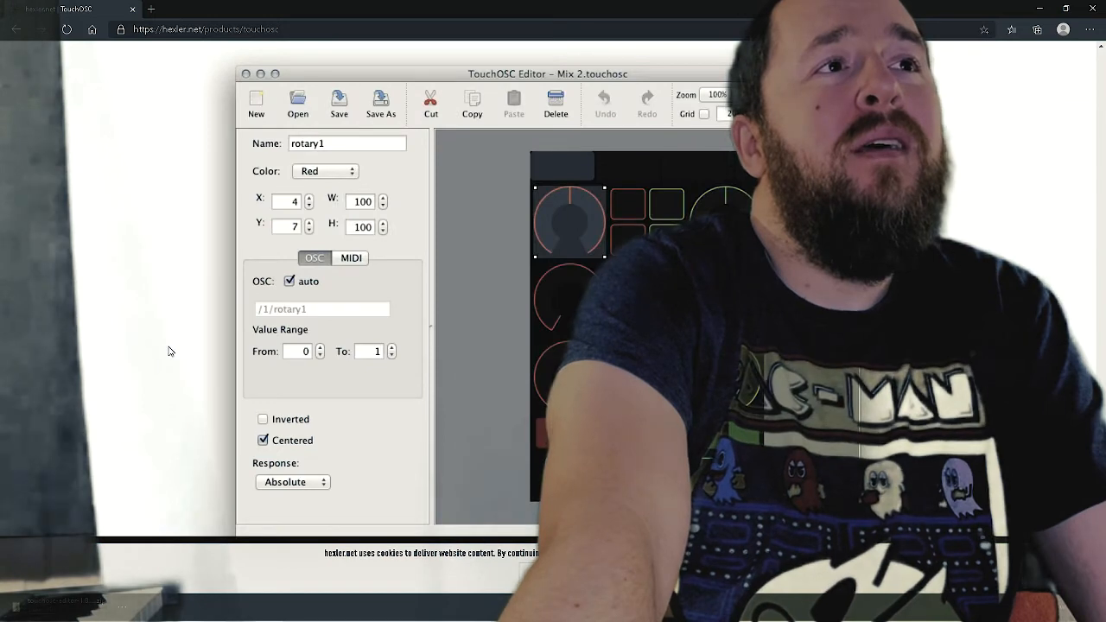
{"action": "scroll", "scroll_direction": "down", "scroll_amount": 3}
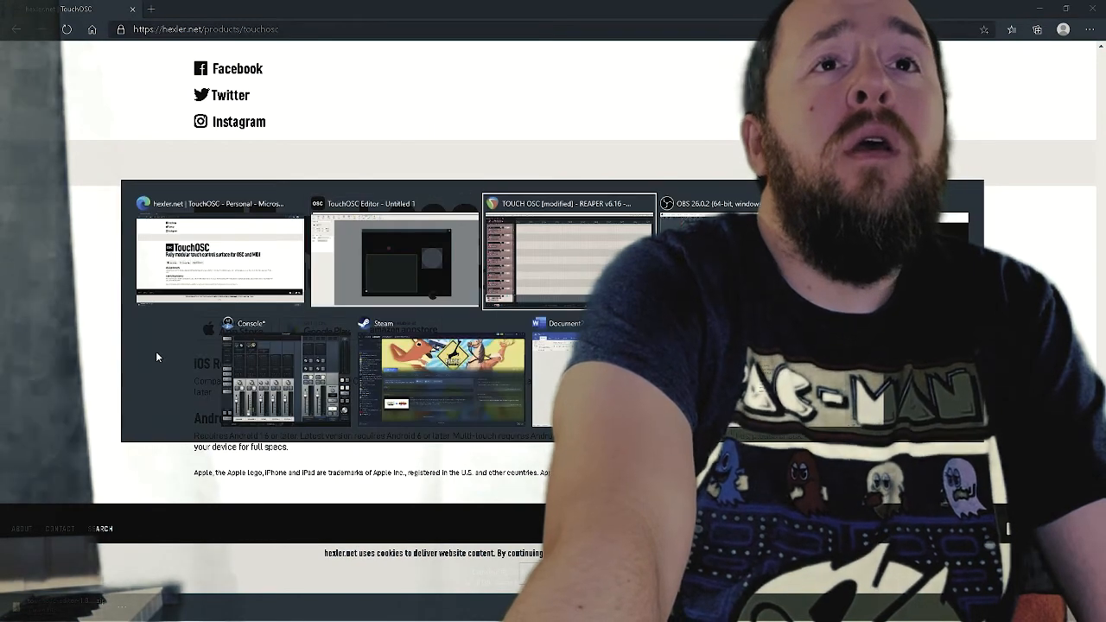
{"action": "left_click", "coordinate": [710, 203]}
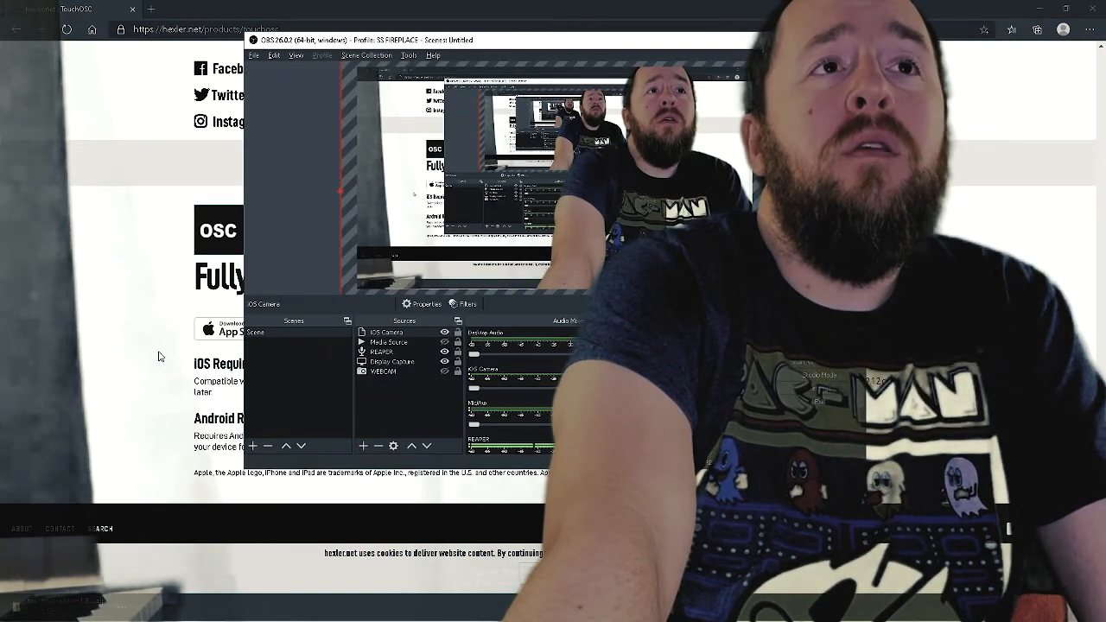